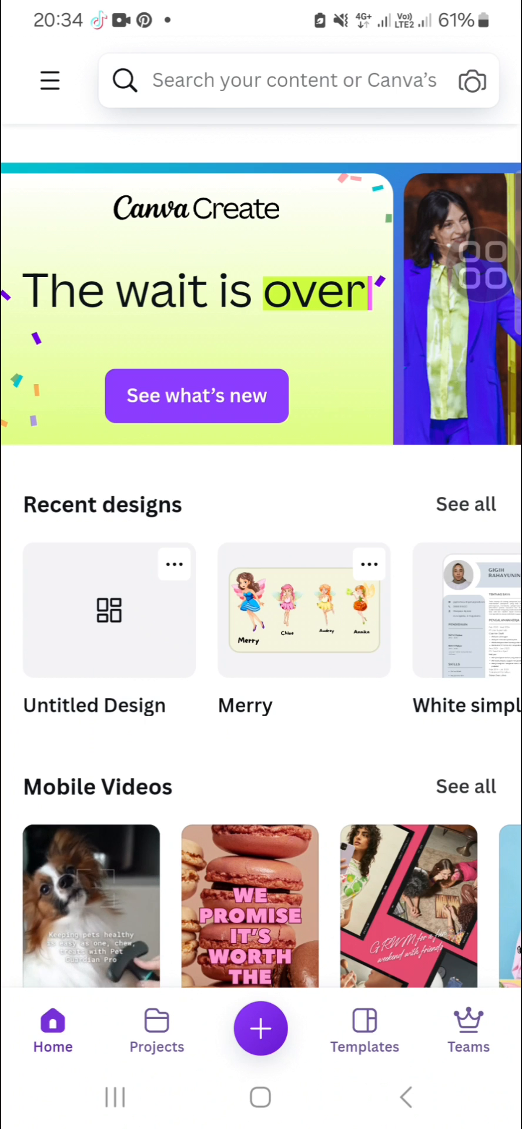
Start a new design from the home screen's purple + button.
click(260, 1028)
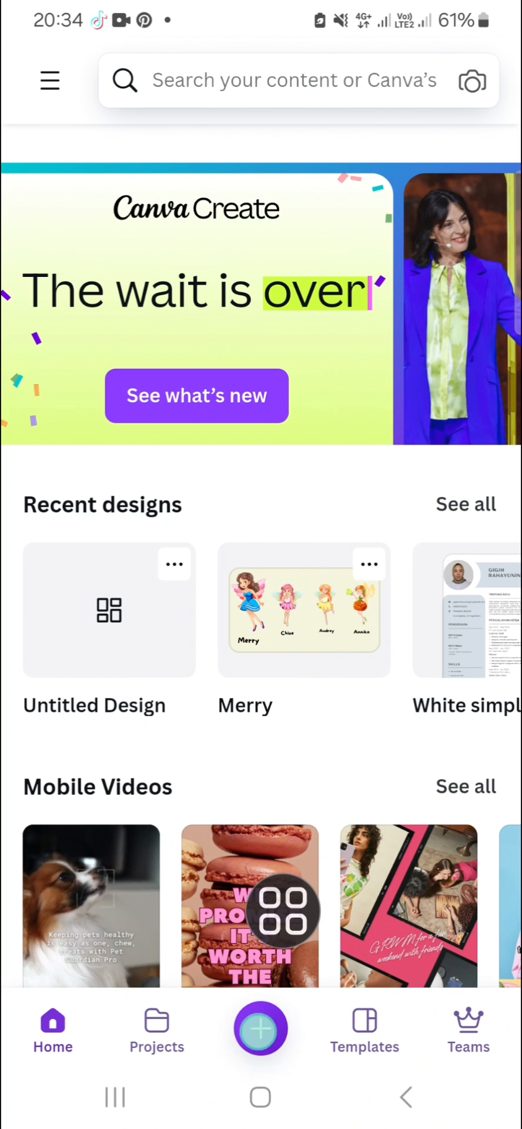
click(259, 1029)
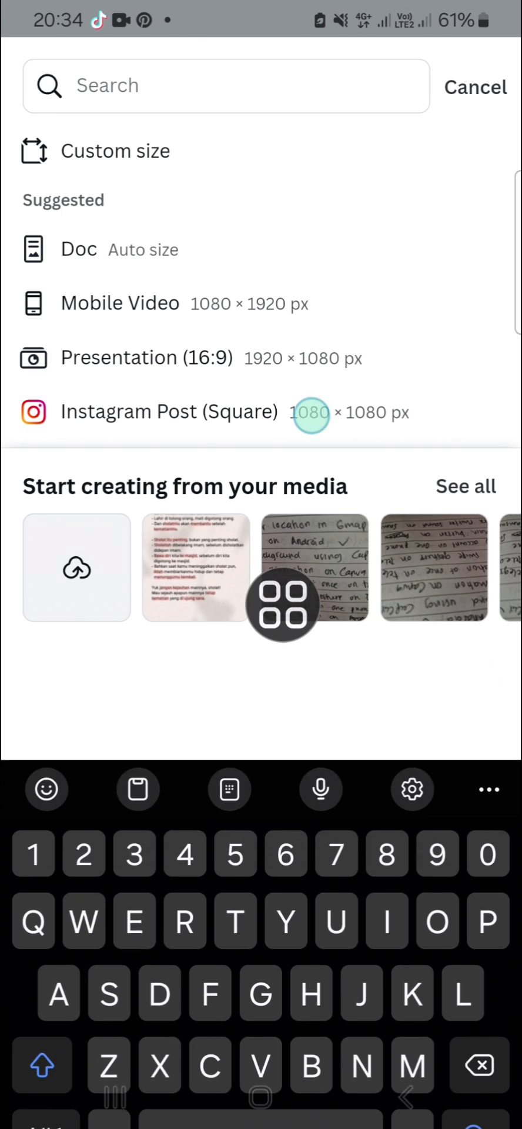
Create an Instagram Post (Square) design at 1080 × 1080 px.
click(168, 411)
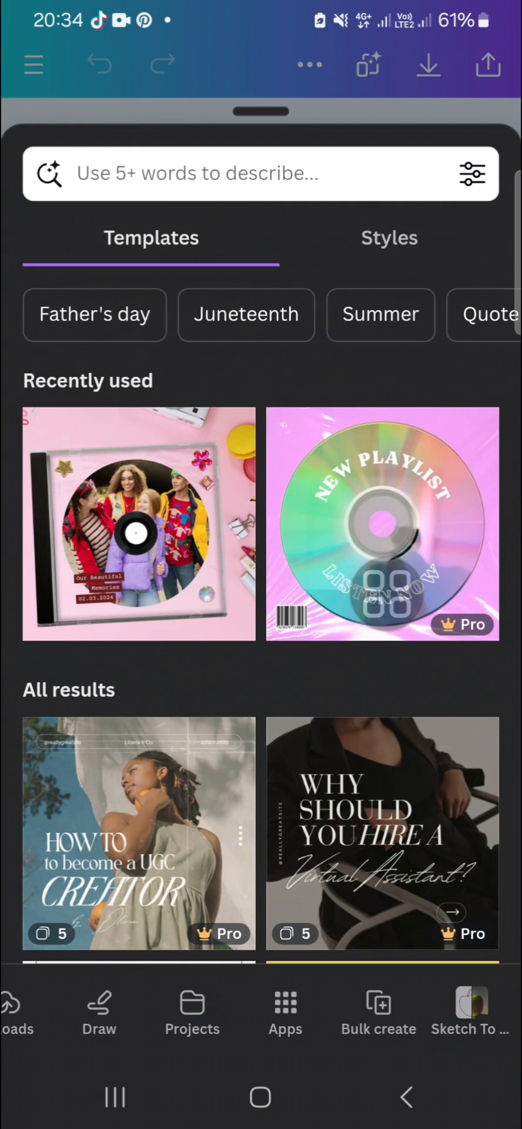
Search the Apps panel for 'Sketch' and launch the Sketch To Life app.
click(285, 1011)
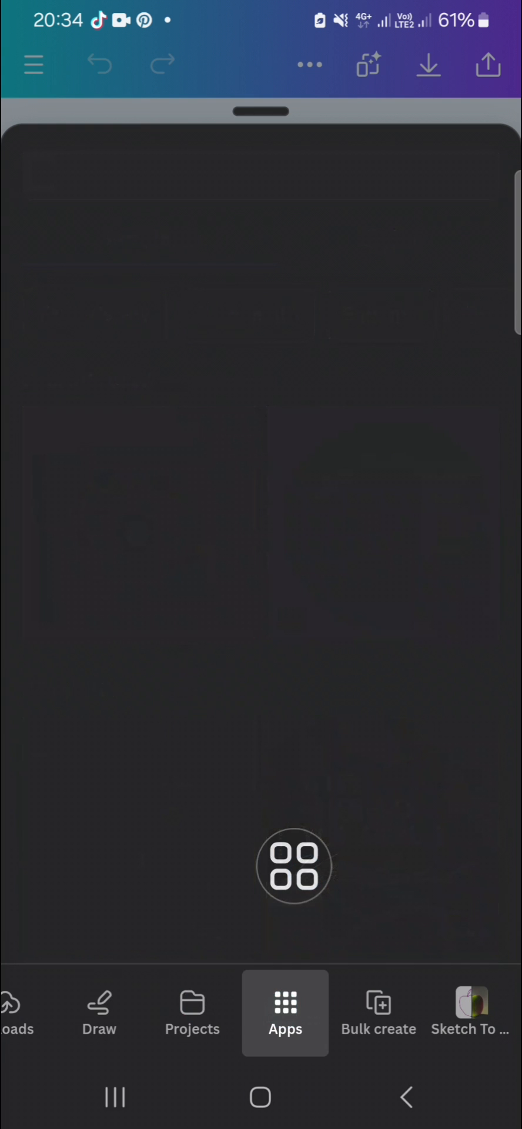
click(285, 1013)
text(Sk)
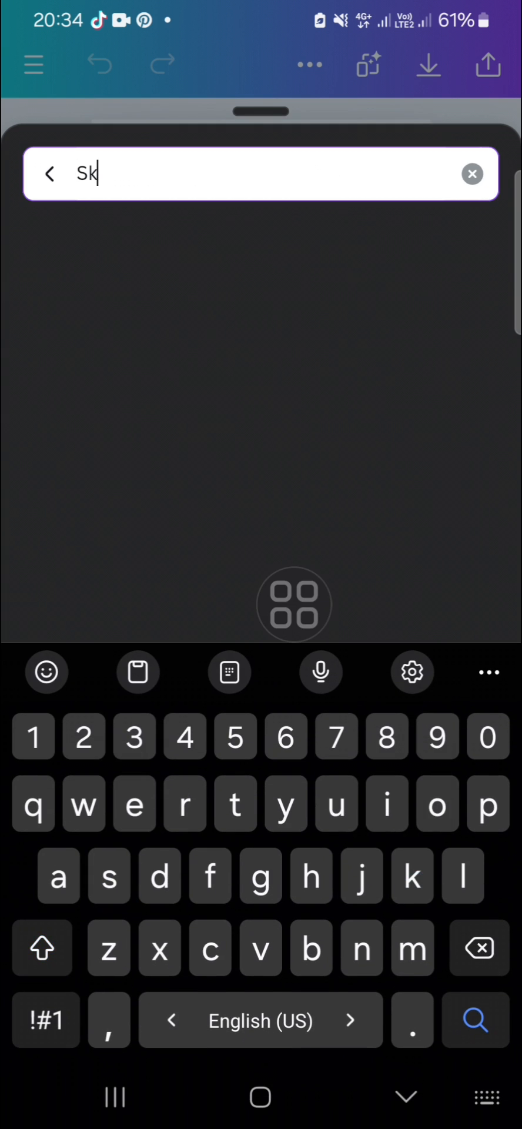
text(etch)
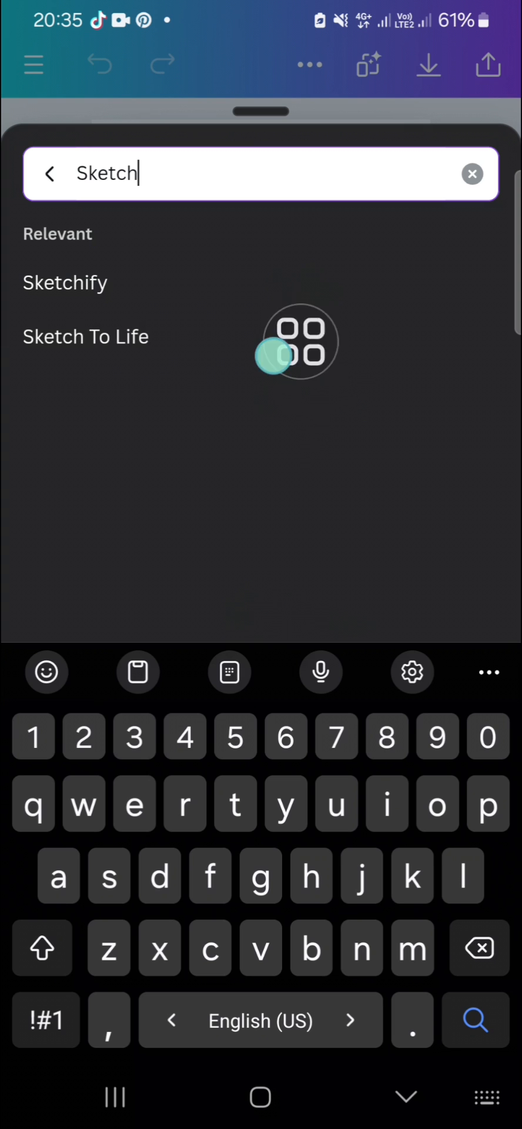
click(86, 336)
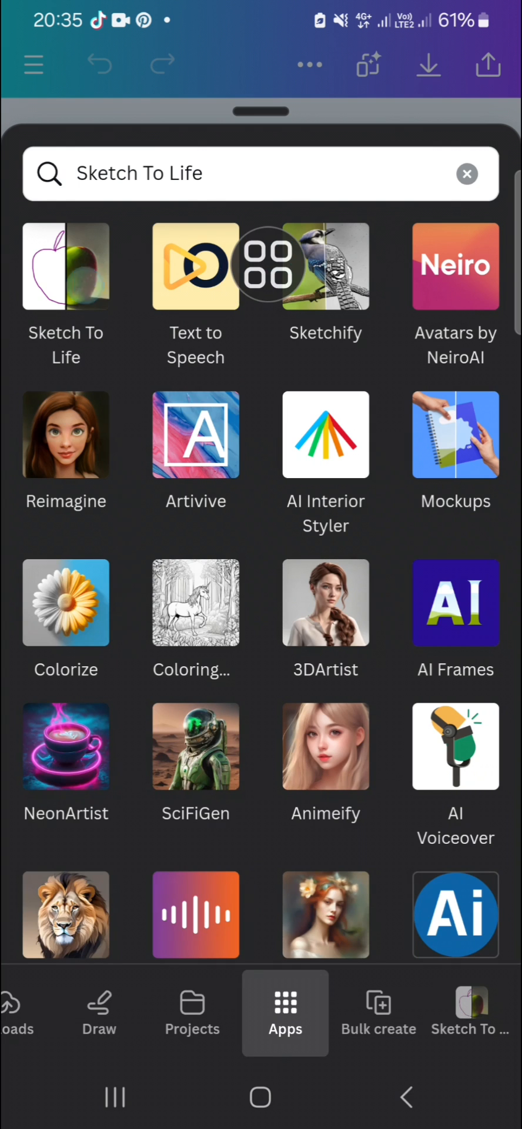
click(65, 266)
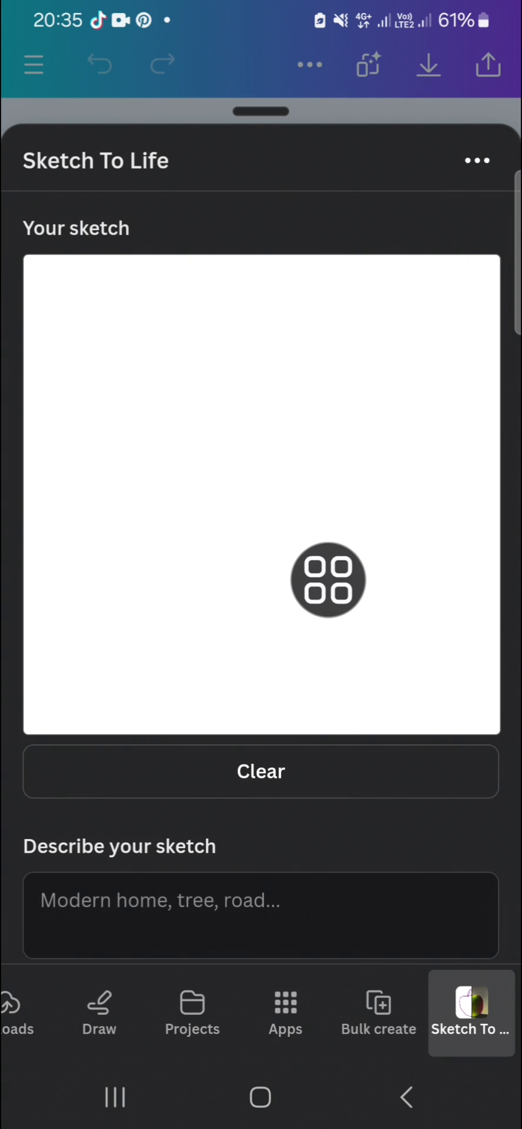
Sketch a tree trunk and canopy in the Your sketch area.
drag(230, 493, 207, 695)
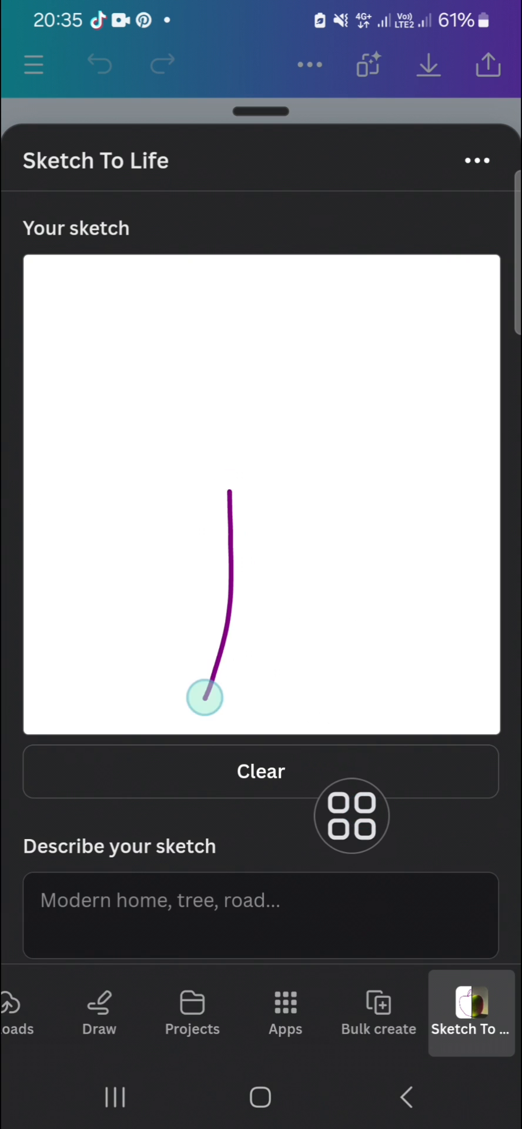
drag(208, 695, 343, 352)
text(Tree with green lea)
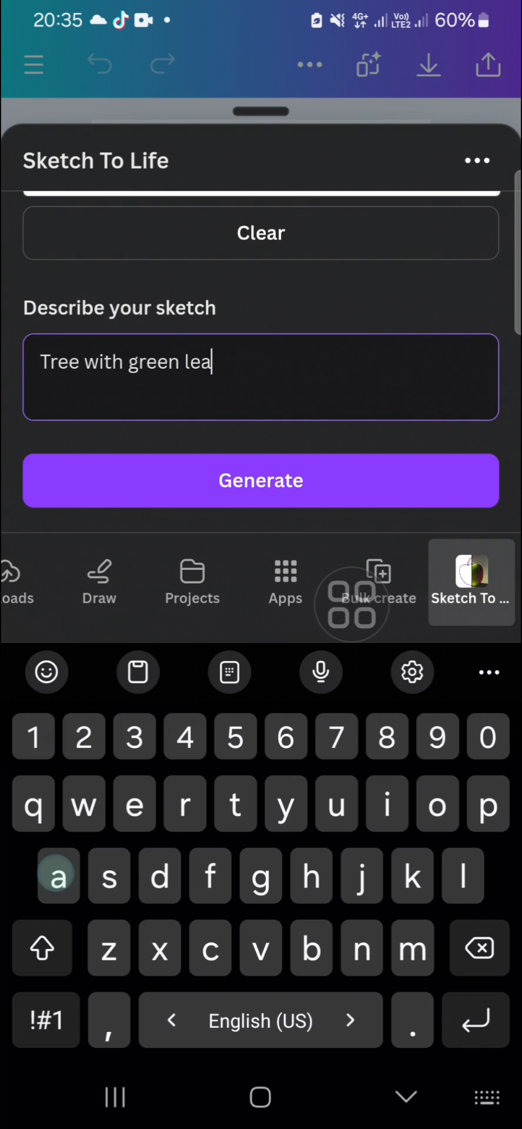
Complete the description 'Tree with green leaves' and generate an image.
text(ves)
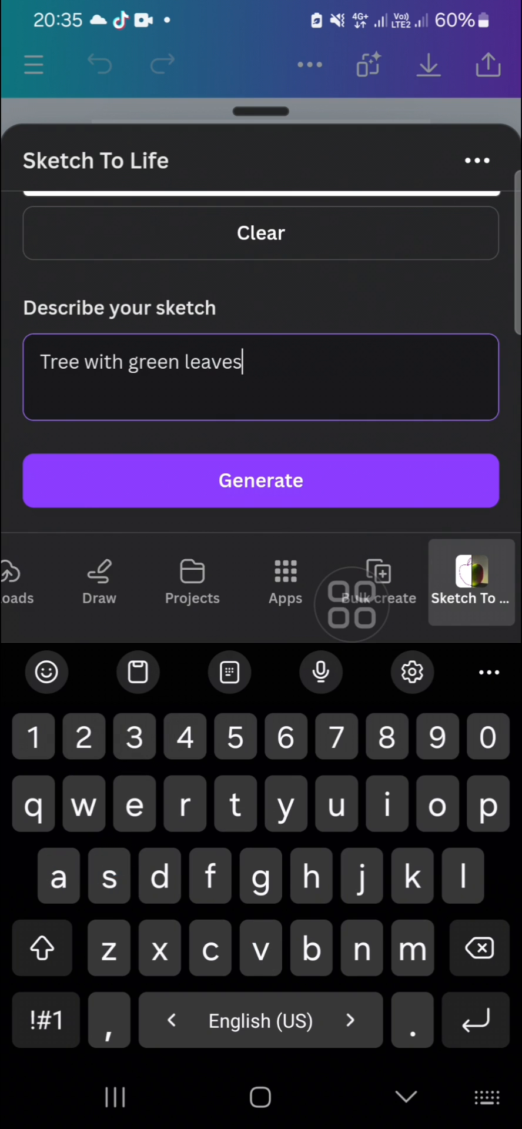
click(261, 481)
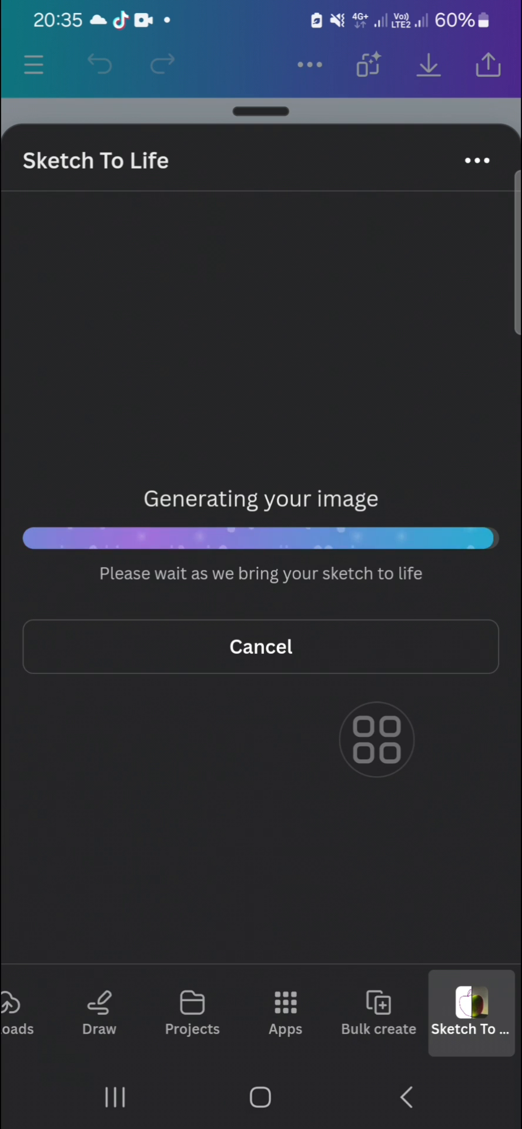
Add the generated green-leaved tree image to the page and close the app panel.
click(260, 646)
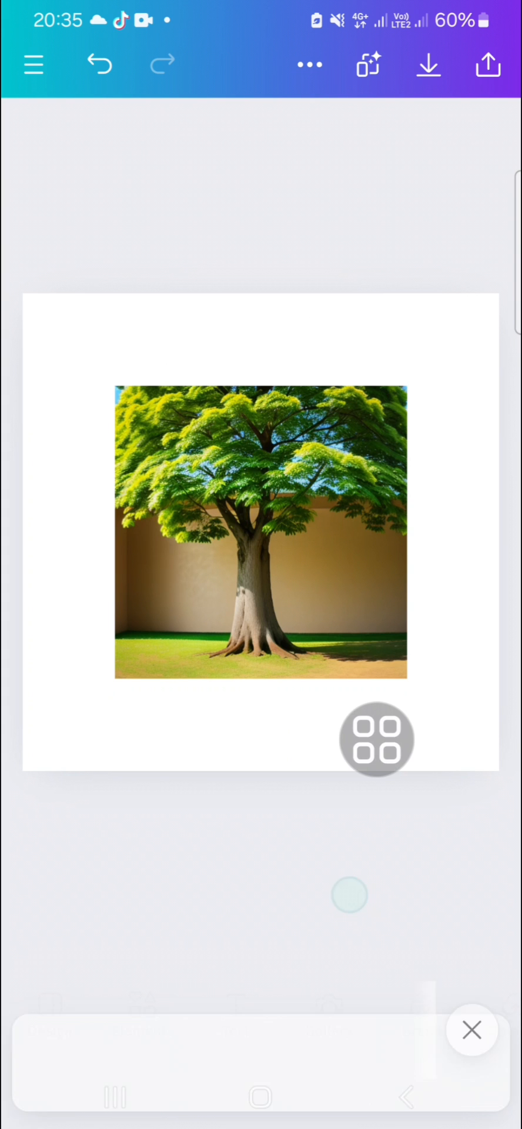
click(472, 1029)
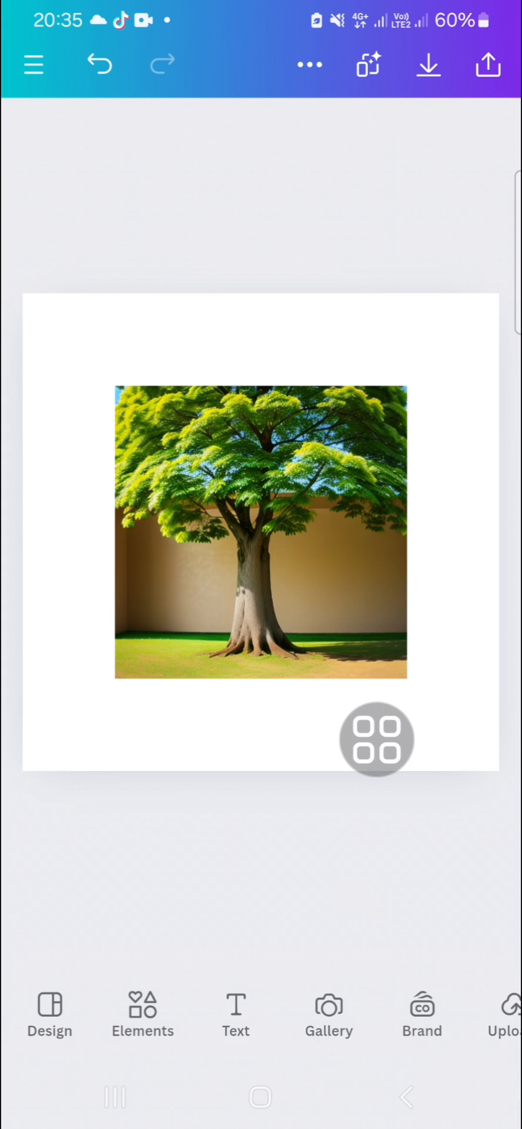